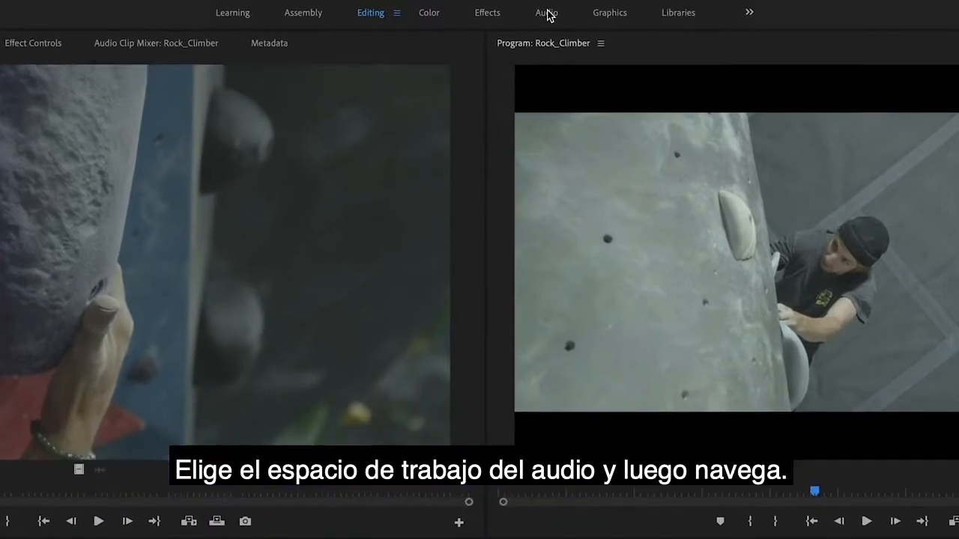
- Switch to the Audio workspace so the Essential Sound Browse panel lists Adobe Stock music
{"action": "left_click", "coordinate": [545, 12]}
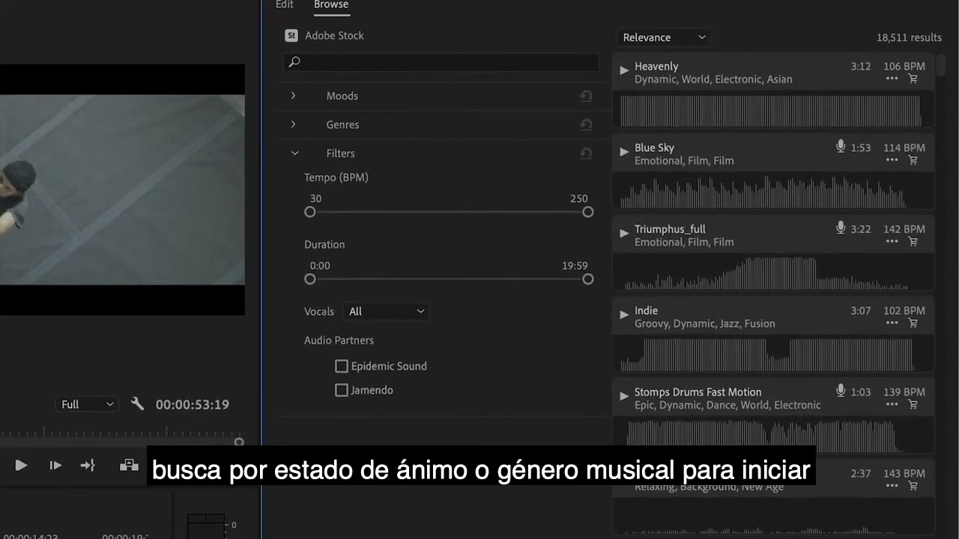
- Expand Genres and the Acoustic subgenres, and raise the minimum tempo to 69 BPM
{"action": "left_click", "coordinate": [341, 124]}
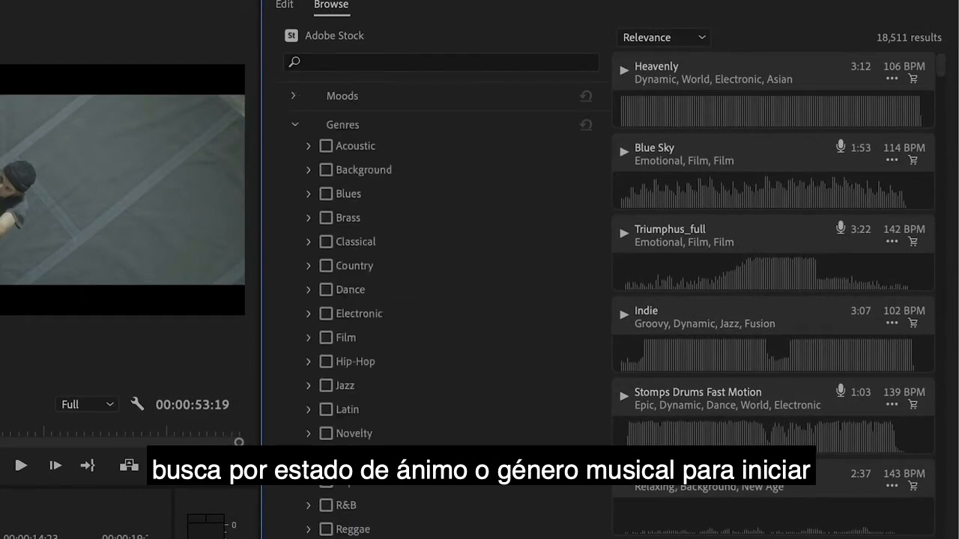
{"action": "mouse_move", "coordinate": [482, 228]}
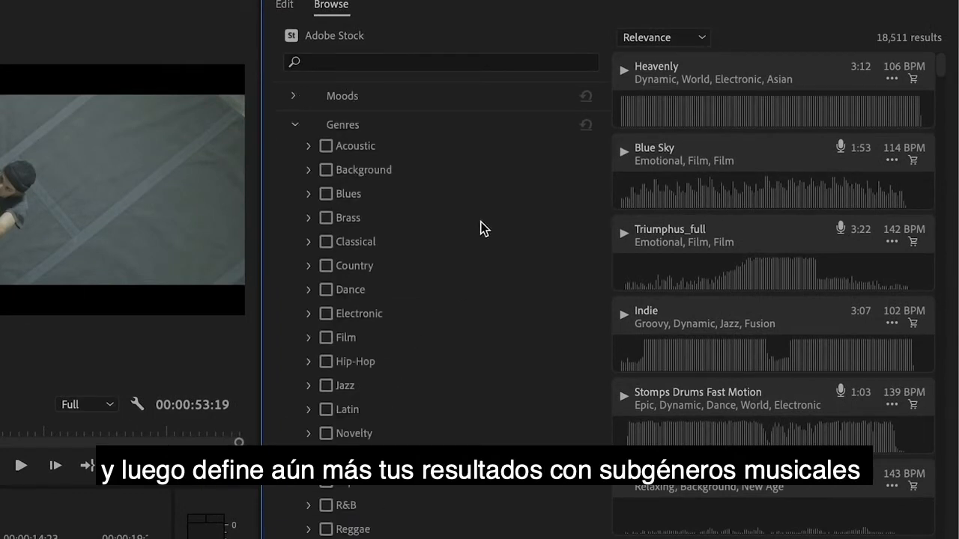
{"action": "left_click", "coordinate": [308, 145]}
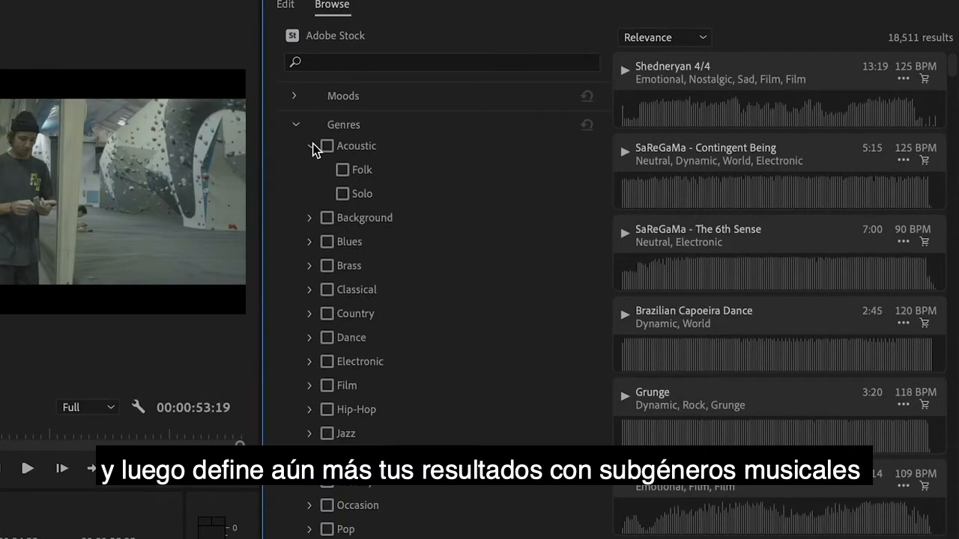
{"action": "left_click", "coordinate": [295, 124]}
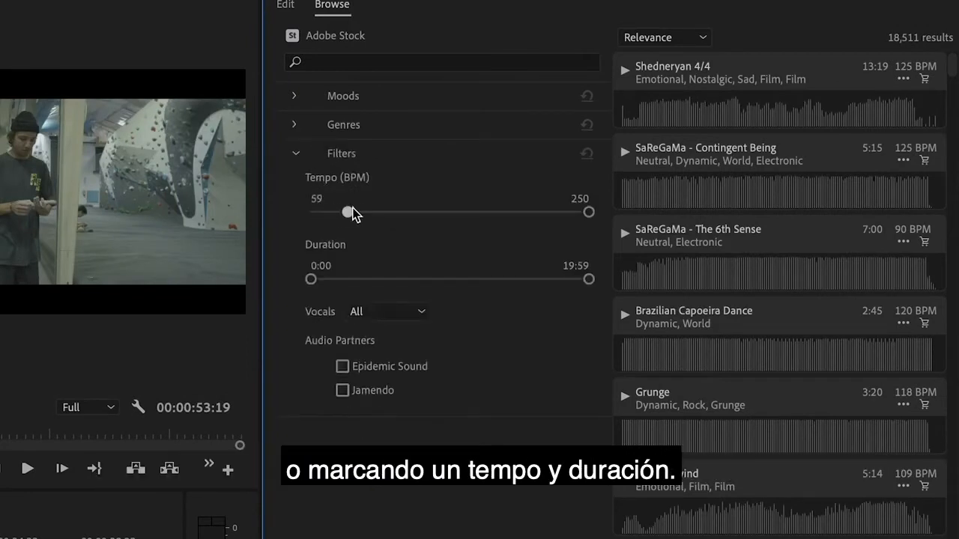
- Set the minimum duration to 3:24 and restrict results to tracks that have vocals
{"action": "left_click_drag", "start_coordinate": [312, 280], "coordinate": [361, 280]}
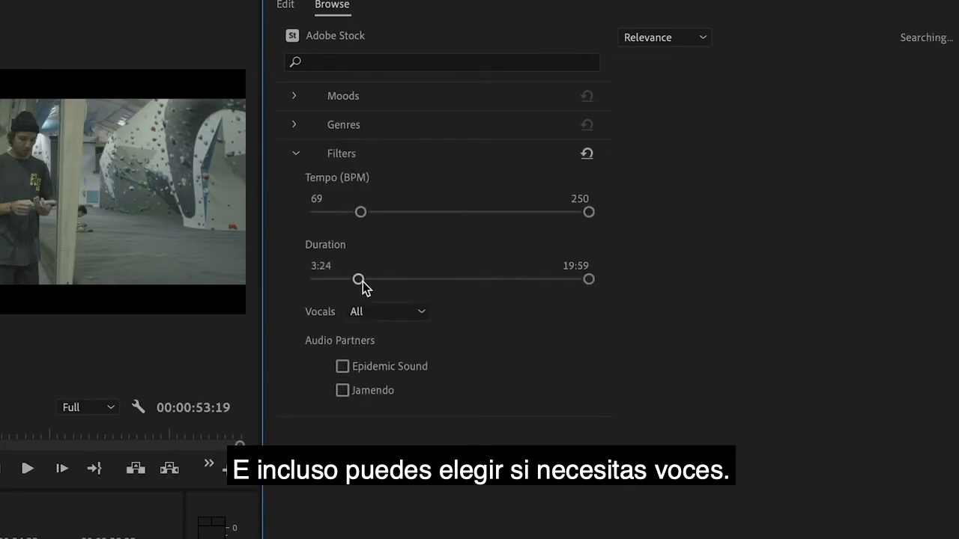
{"action": "left_click", "coordinate": [386, 310]}
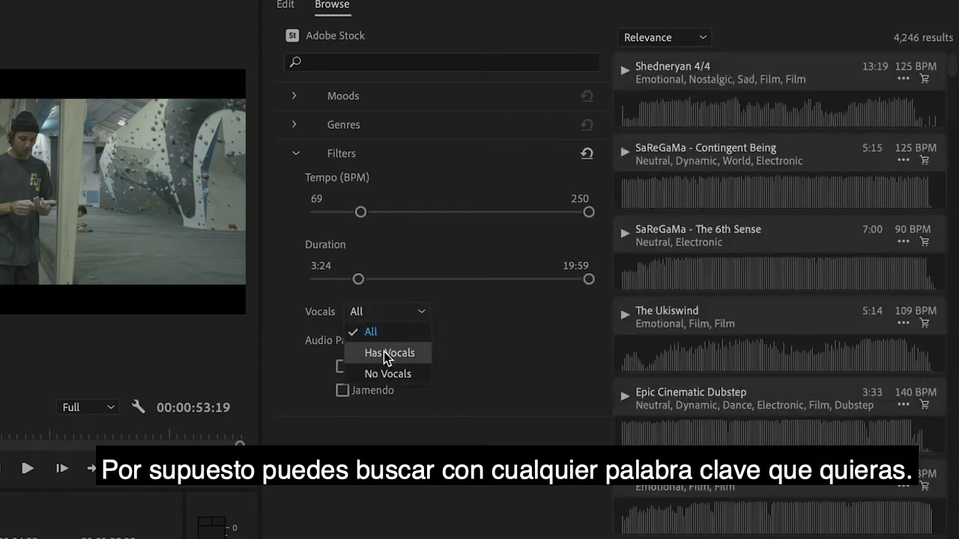
{"action": "left_click", "coordinate": [390, 353]}
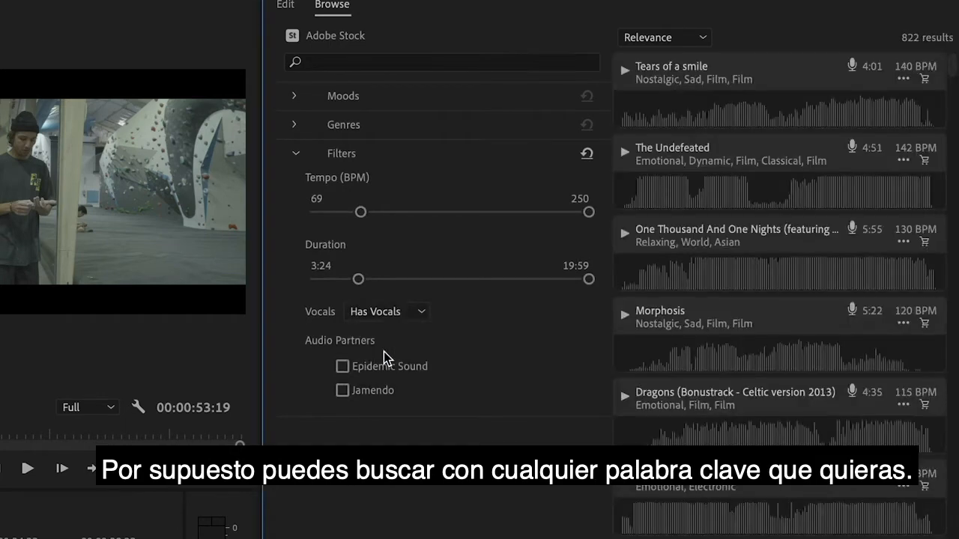
- Search the keyword 'Happy', clear it again, and preview the Stomps Drums Fast Motion track
{"action": "type", "text": "Happy"}
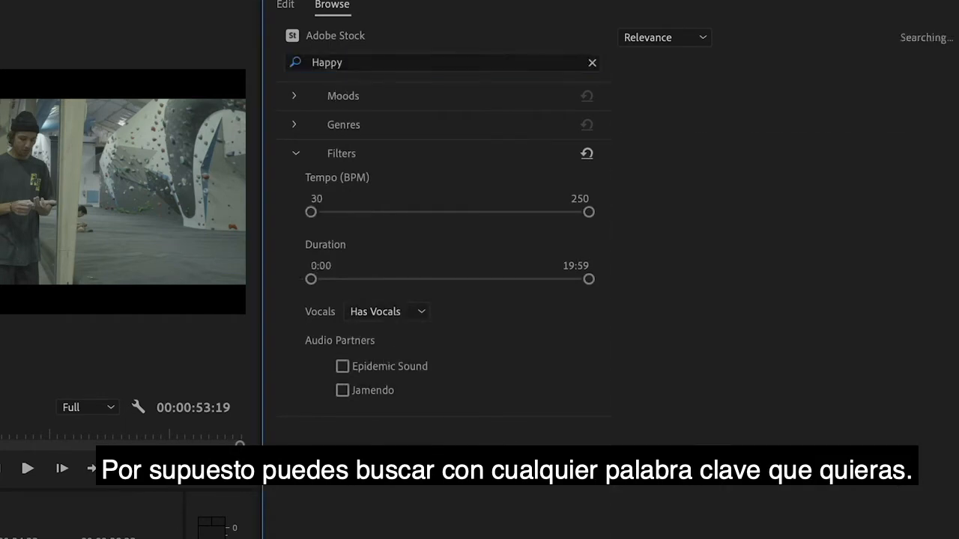
{"action": "left_click", "coordinate": [591, 63]}
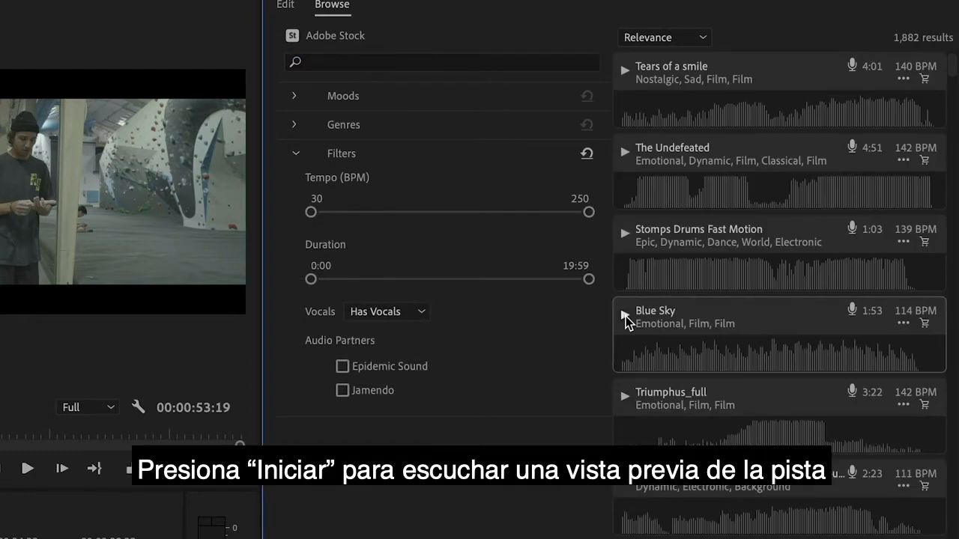
{"action": "left_click", "coordinate": [623, 316]}
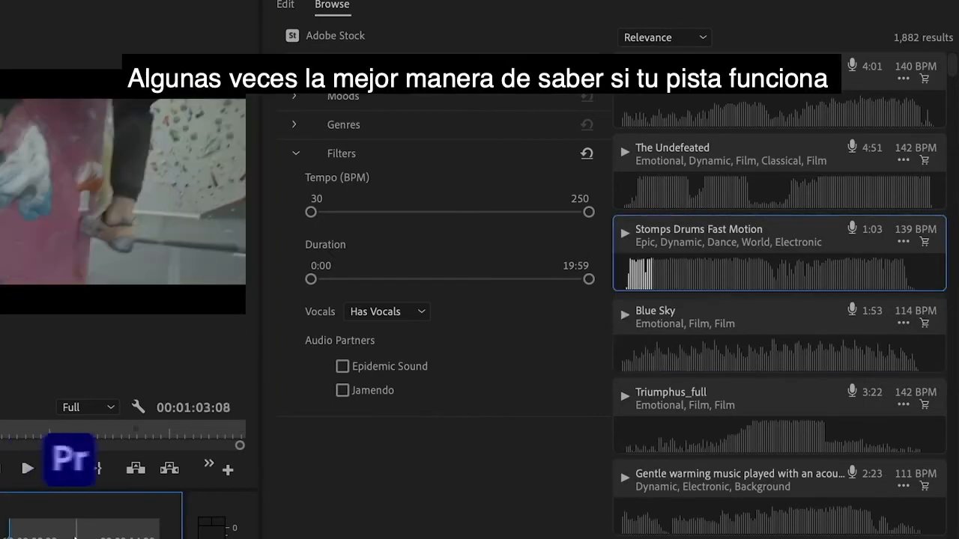
{"action": "mouse_move", "coordinate": [69, 459]}
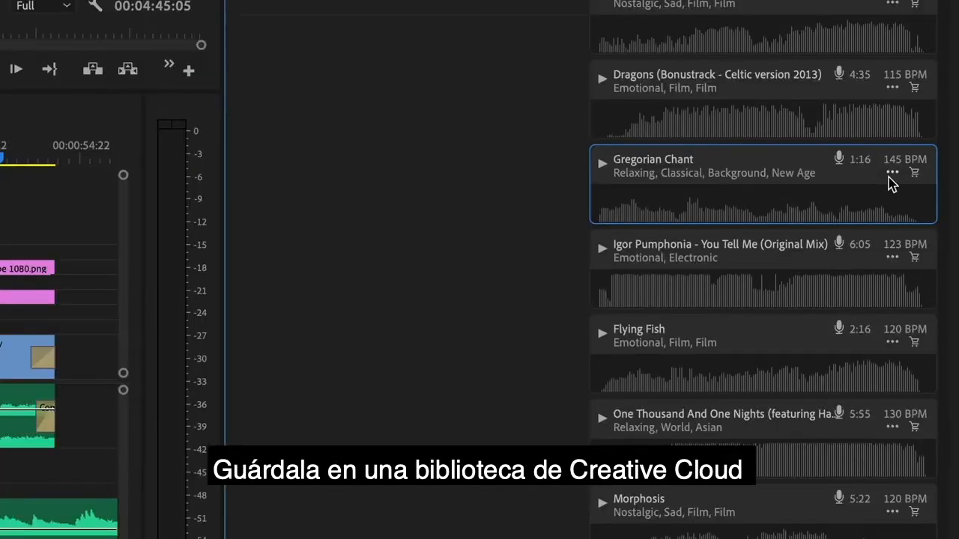
- Show the more-options actions for the Gregorian Chant stock track
{"action": "left_click", "coordinate": [891, 172]}
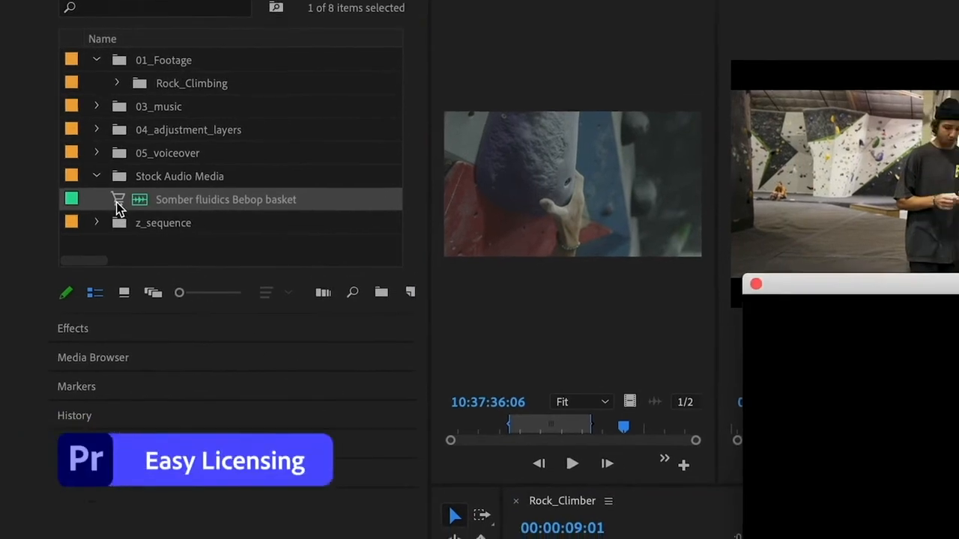
- License 'Somber fluidics Bebop basket' from the Stock Audio Media bin and confirm in the license dialog
{"action": "left_click", "coordinate": [116, 199]}
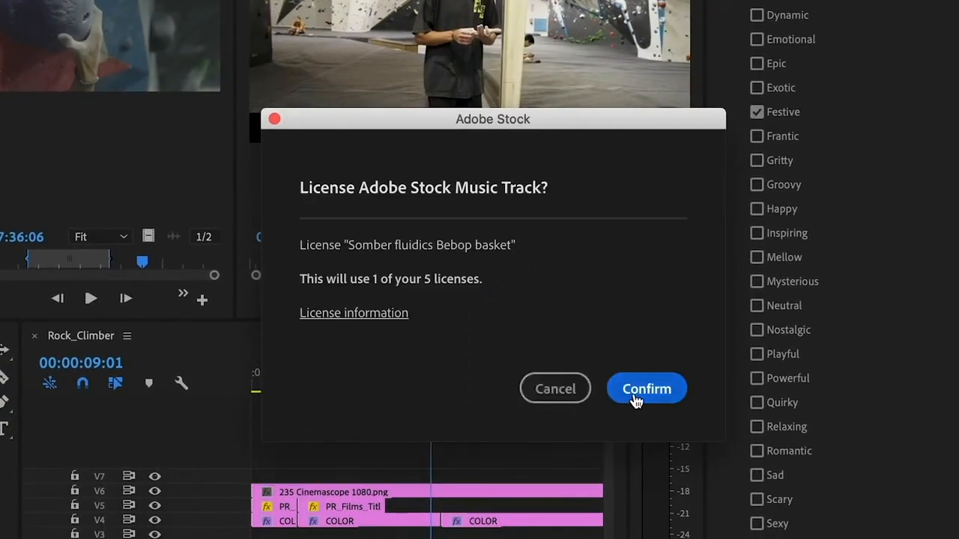
{"action": "left_click", "coordinate": [645, 388]}
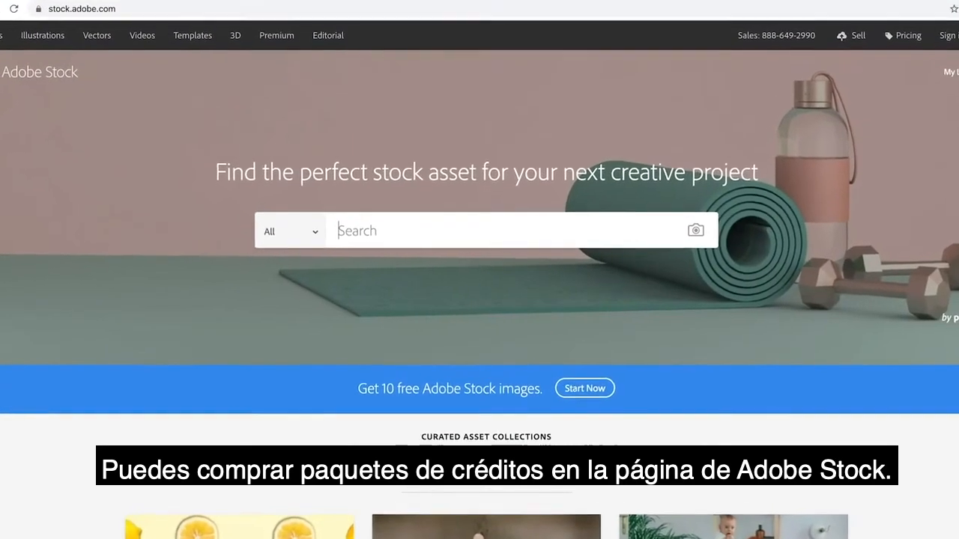
{"action": "scroll", "scroll_direction": "down", "scroll_amount": 3}
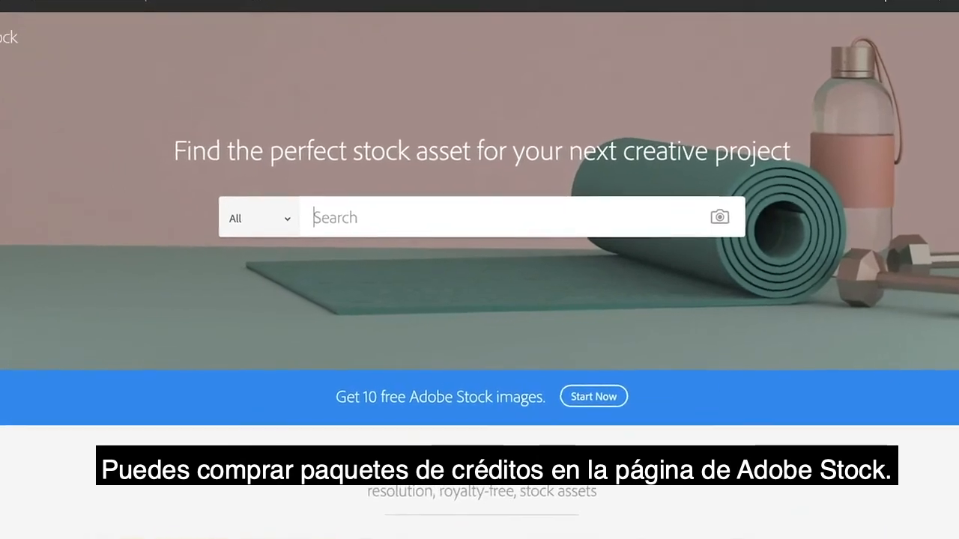